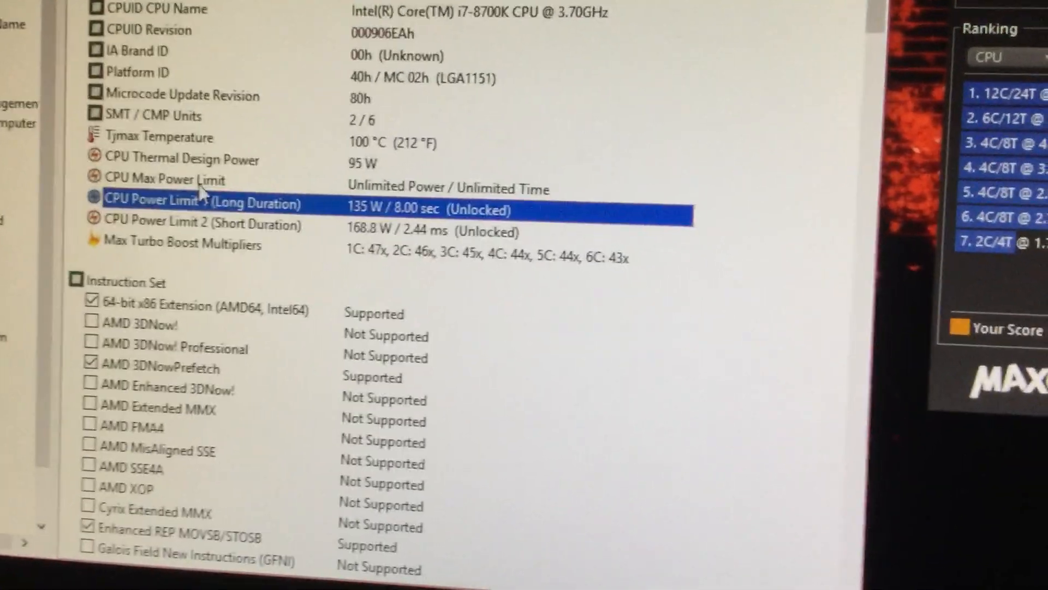
# Scroll the Overclocking page down to the benchmark history and Tune your OMEN section.
pyautogui.scroll(-3)
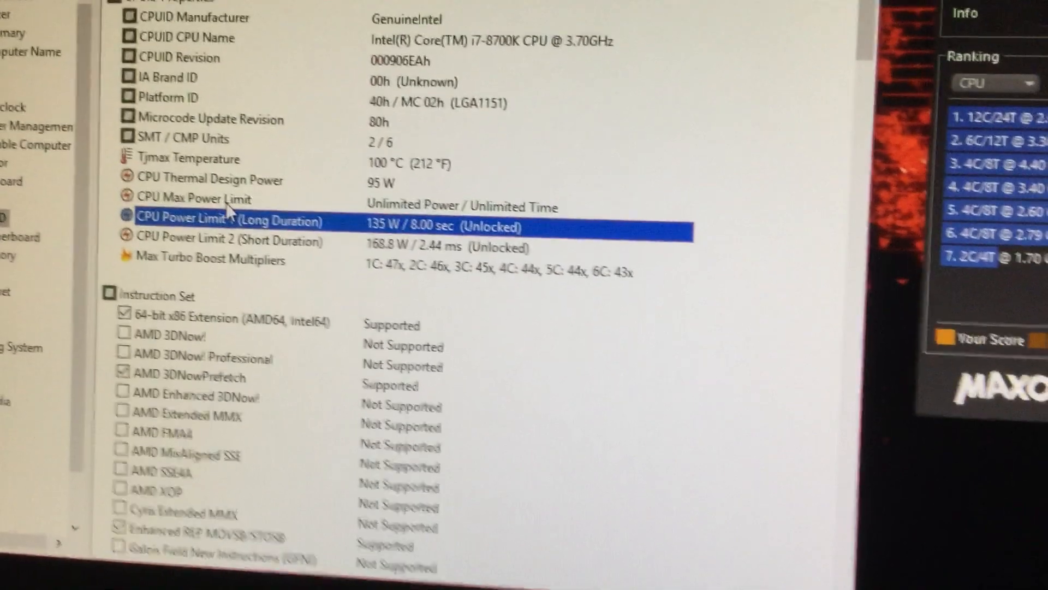
pyautogui.scroll(-3)
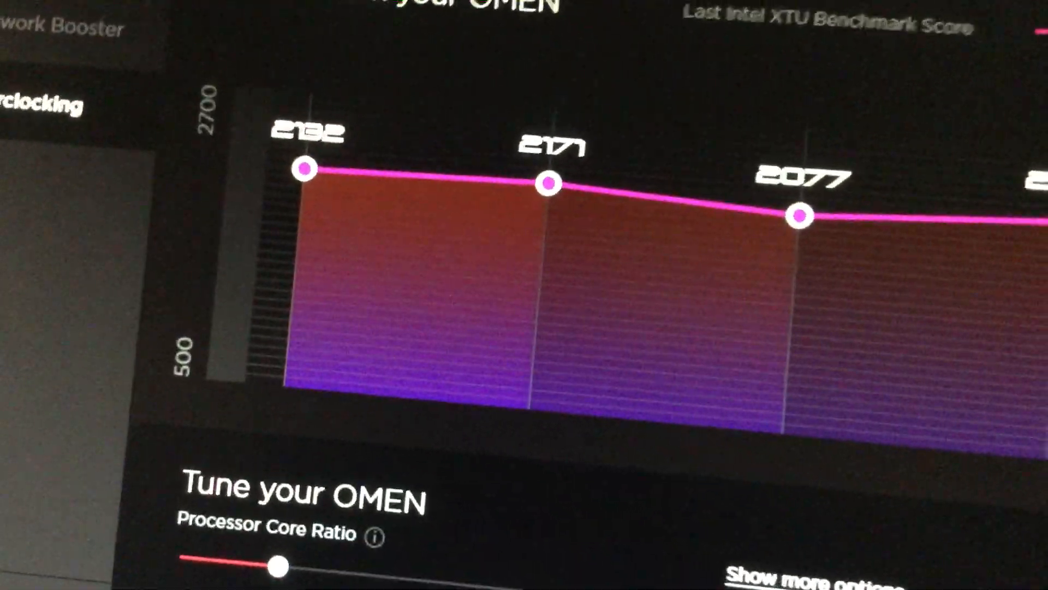
pyautogui.scroll(-3)
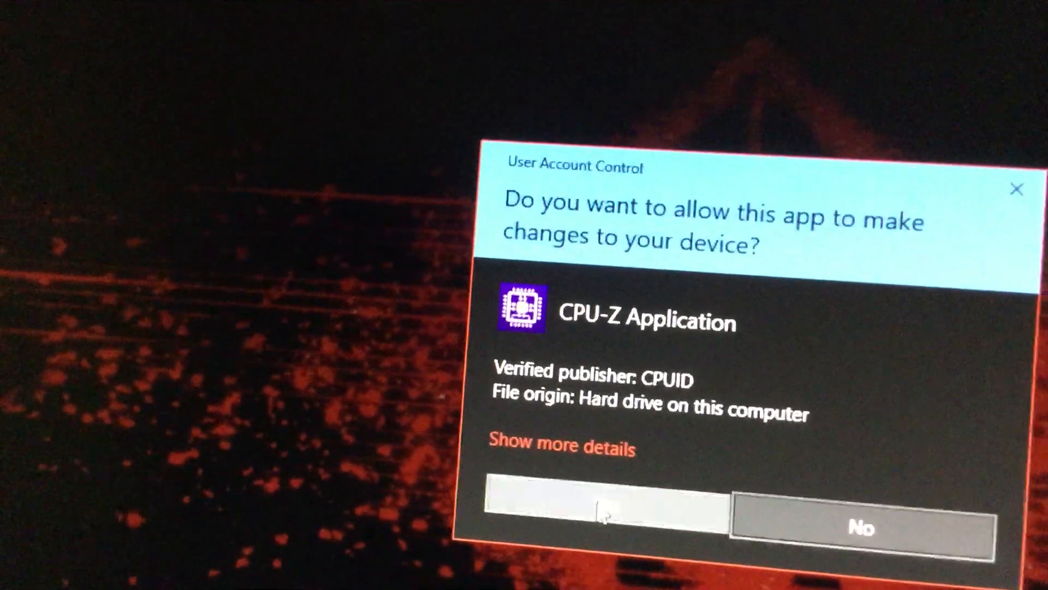
# Allow CPU-Z to make changes to the device so it can start.
pyautogui.click(605, 510)
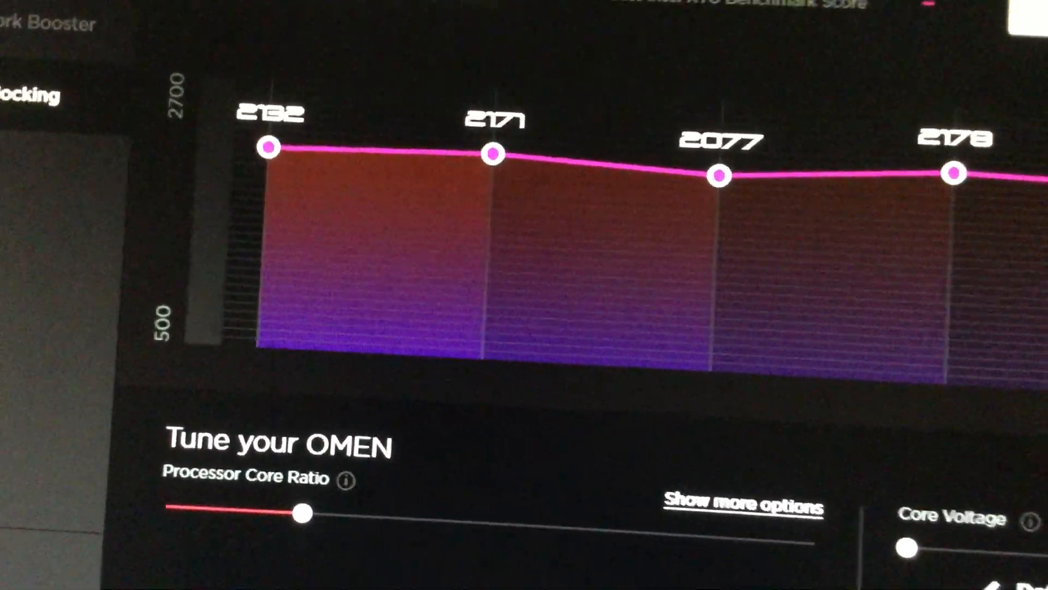
# Expand 'Show more options' under Processor Core Ratio, revealing the 46x ratio selector.
pyautogui.click(740, 505)
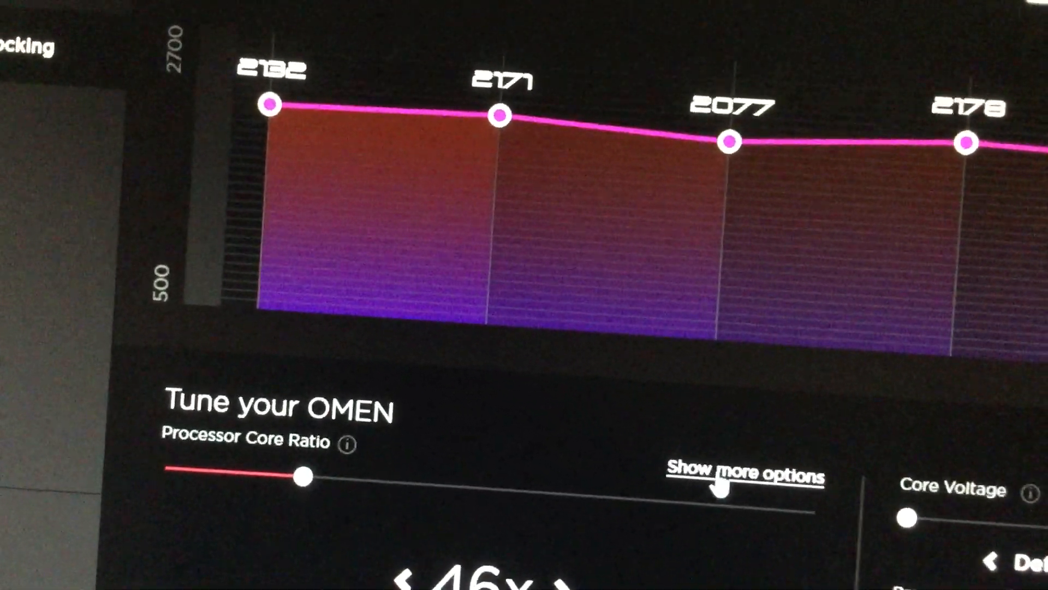
pyautogui.click(749, 475)
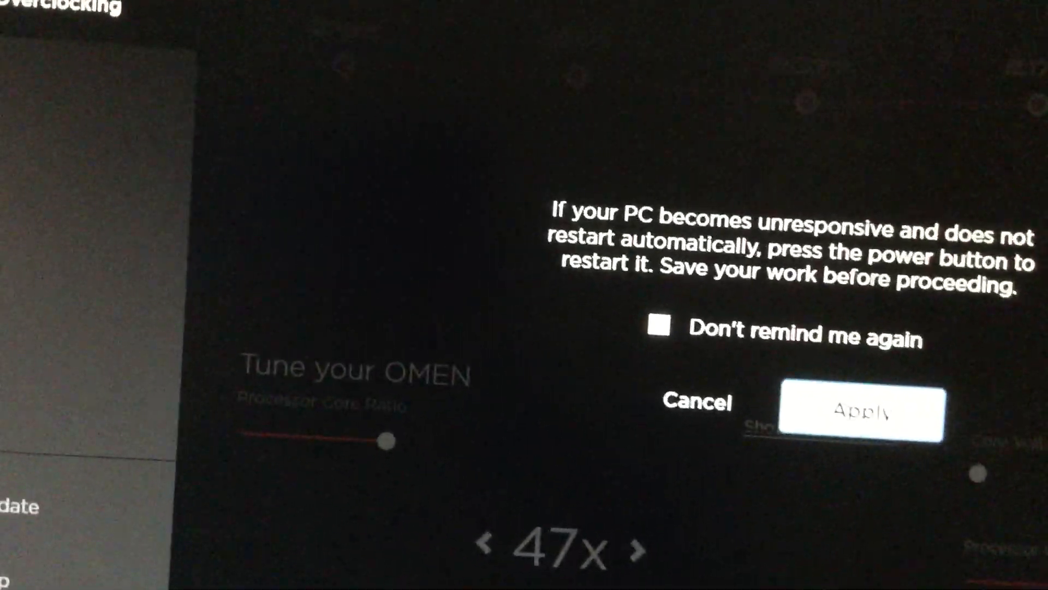
# Confirm the warning to apply the 47x processor core ratio.
pyautogui.click(862, 411)
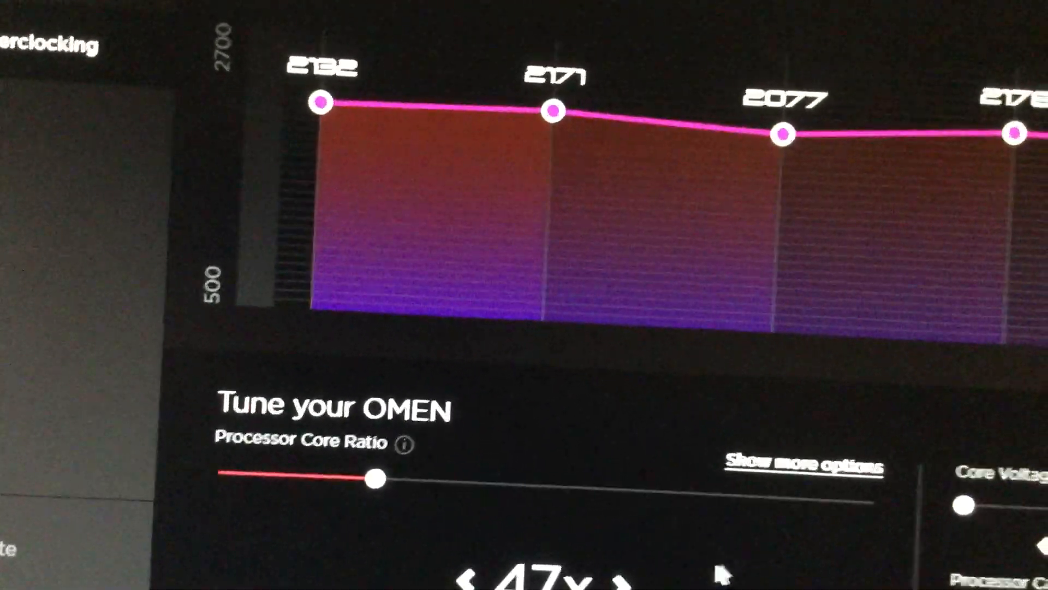
pyautogui.scroll(-3)
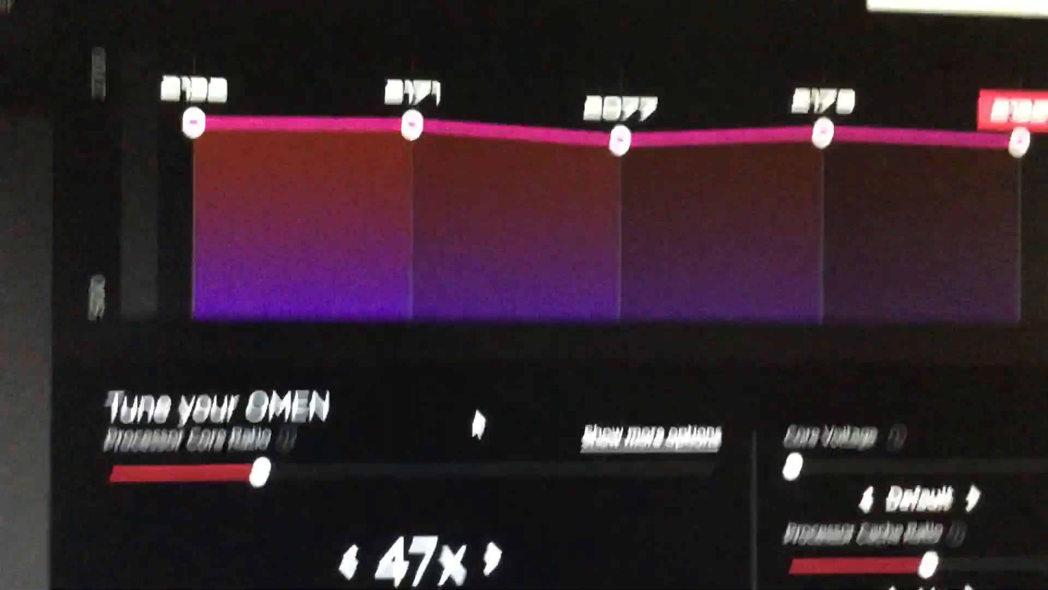
pyautogui.scroll(-3)
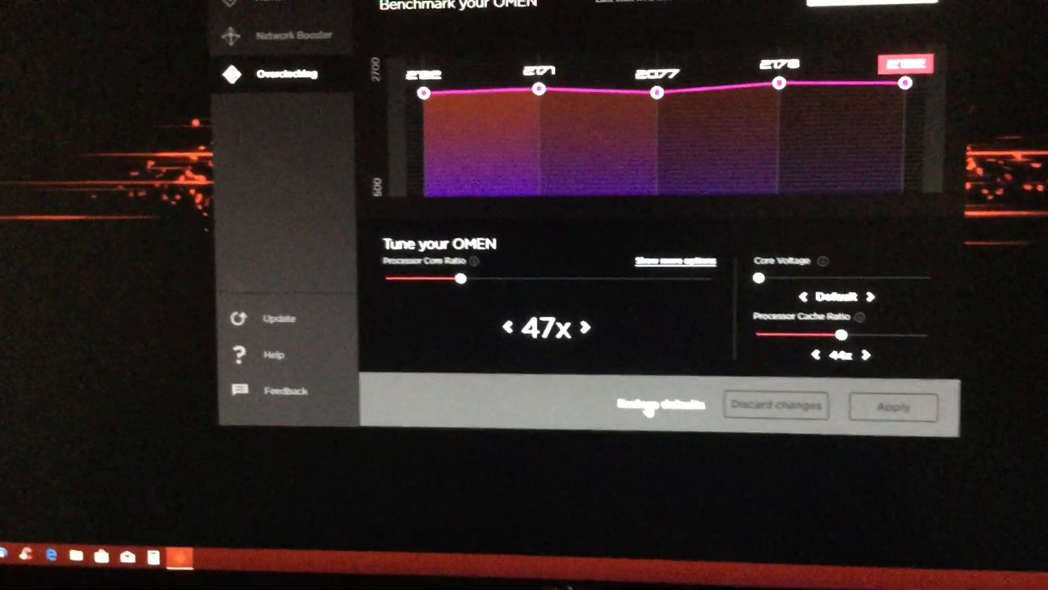
# Request Restore defaults, bringing up the confirmation for default overclocking settings.
pyautogui.click(659, 404)
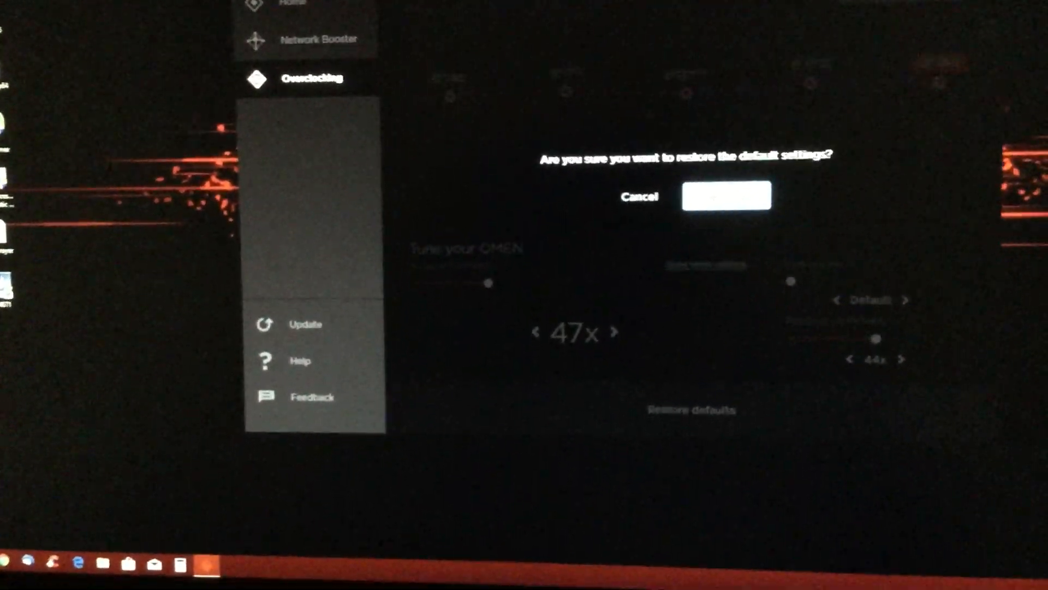